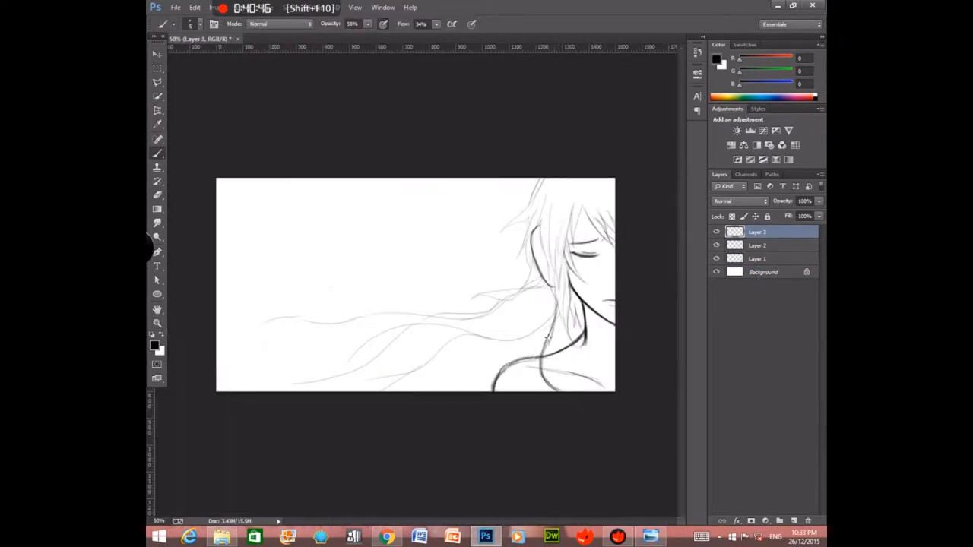
Refine the closed-eye face and flowing hair line art on the sketch layers
click(757, 245)
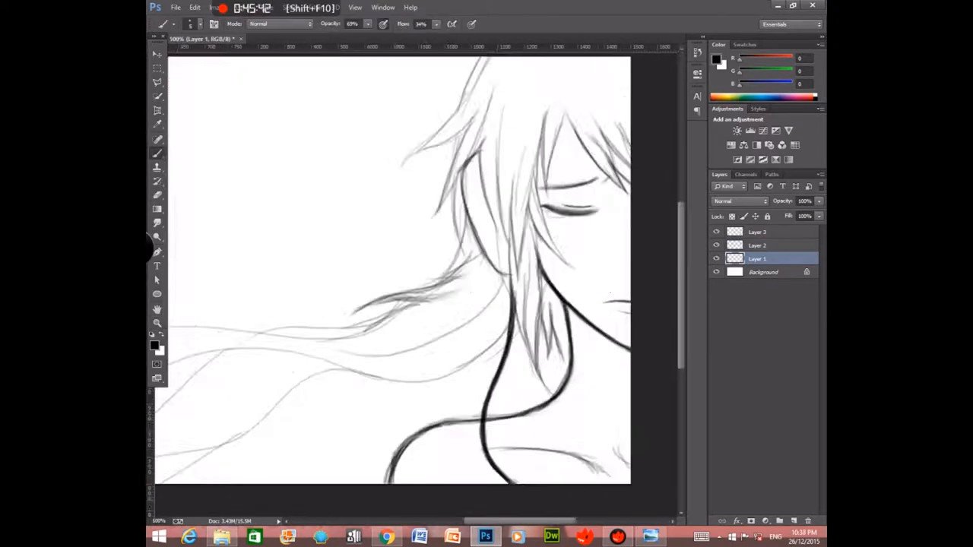
click(201, 23)
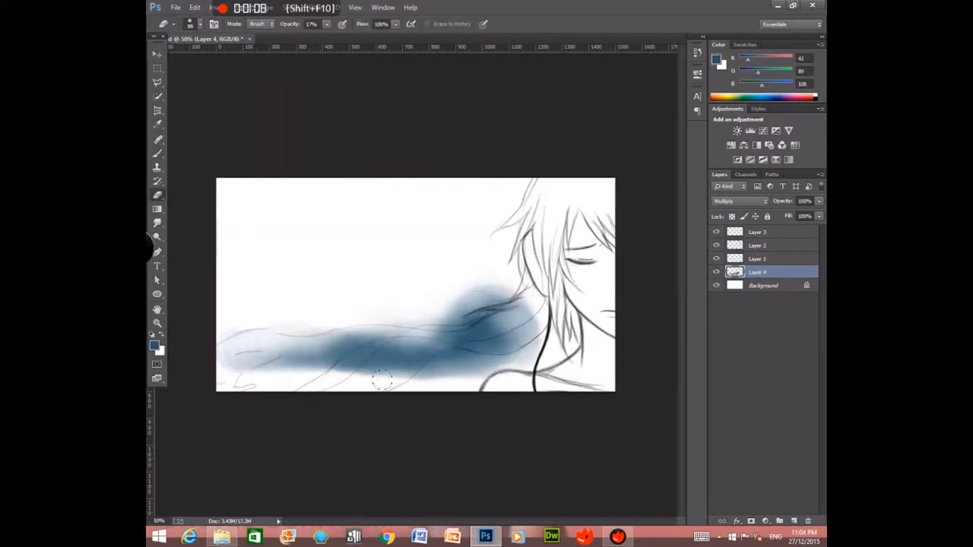
Paint a soft blue hair wash and an orange cloudy sky on Multiply layers
click(202, 23)
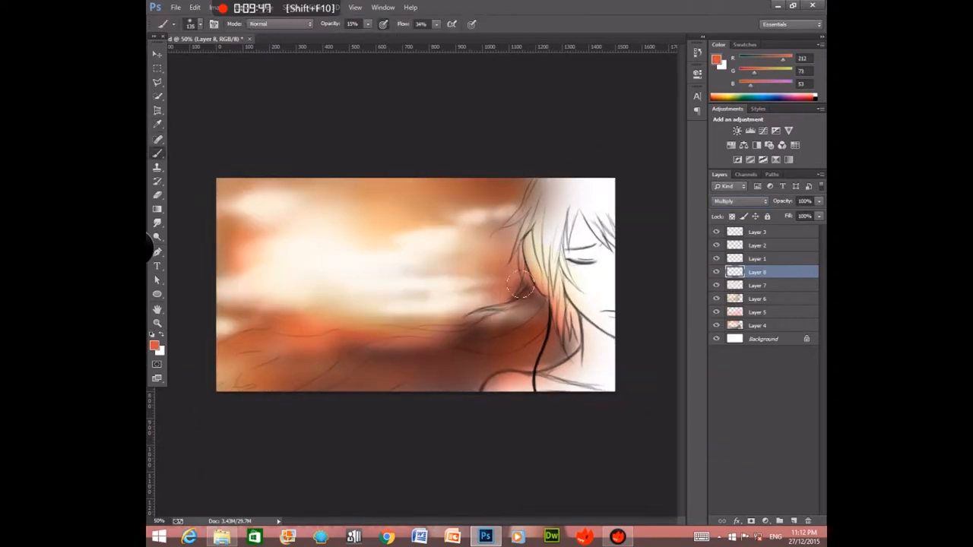
click(162, 351)
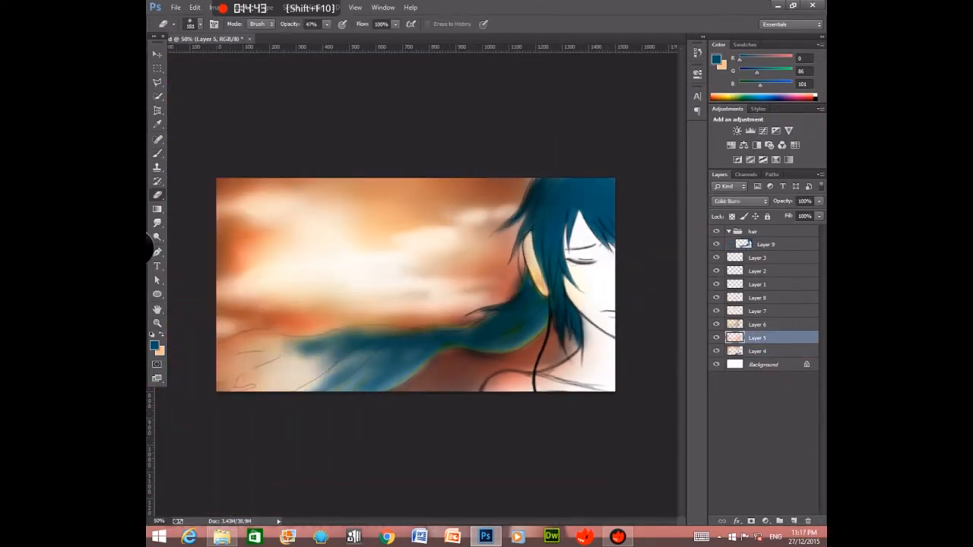
Paint the hair dark teal in its group and confirm a brighter blue colour
click(157, 344)
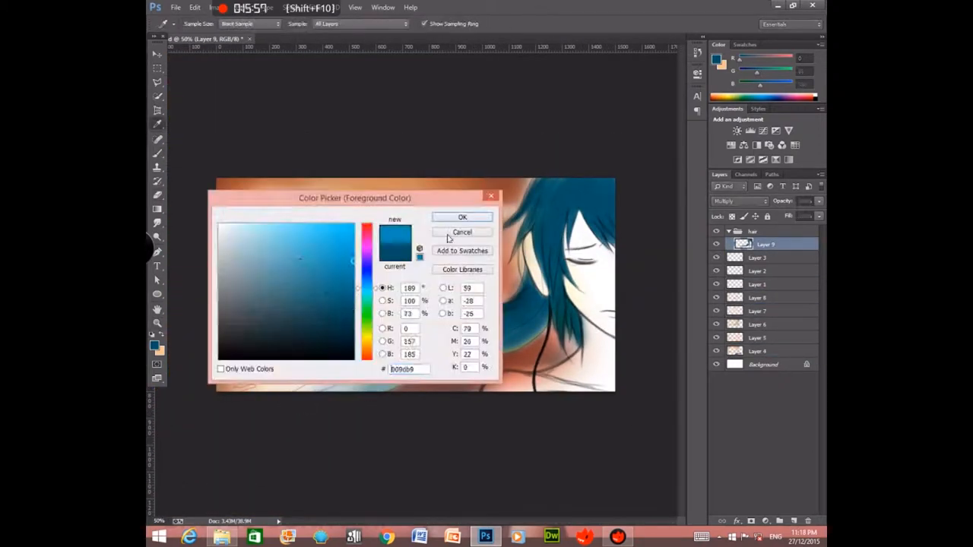
click(462, 216)
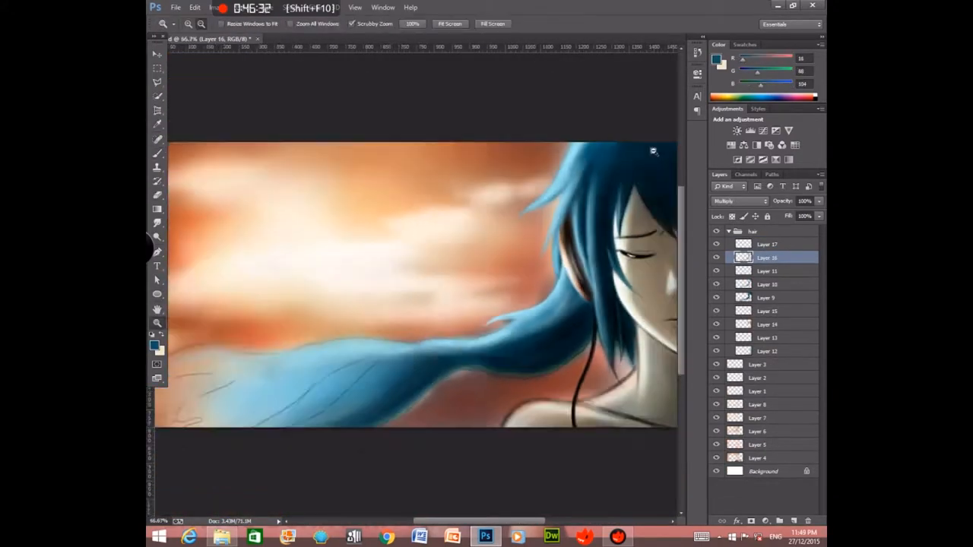
Brush lighter blue hair highlights and skin shading on the face and shoulders
click(768, 351)
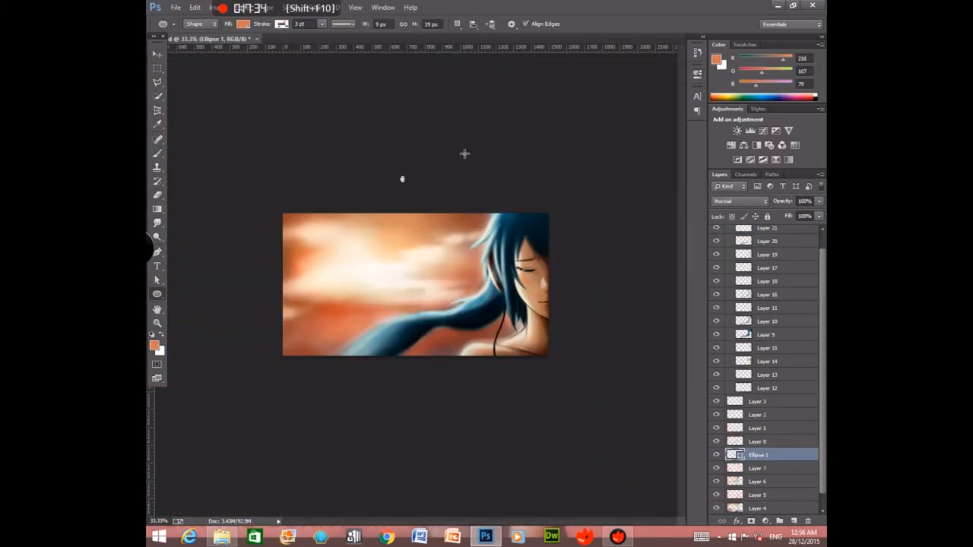
Pick dark red and muted brown colours for warm skin shading and sky glow
click(758, 454)
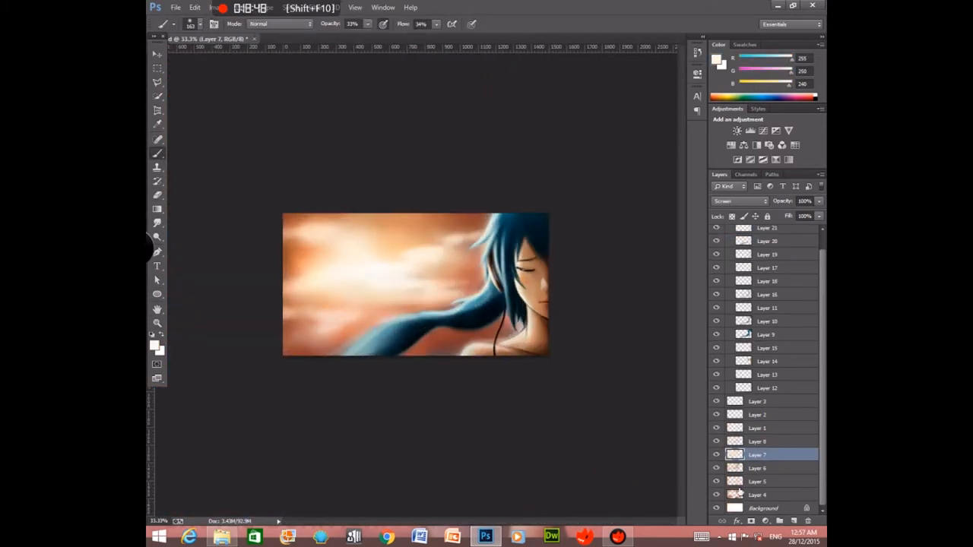
click(738, 201)
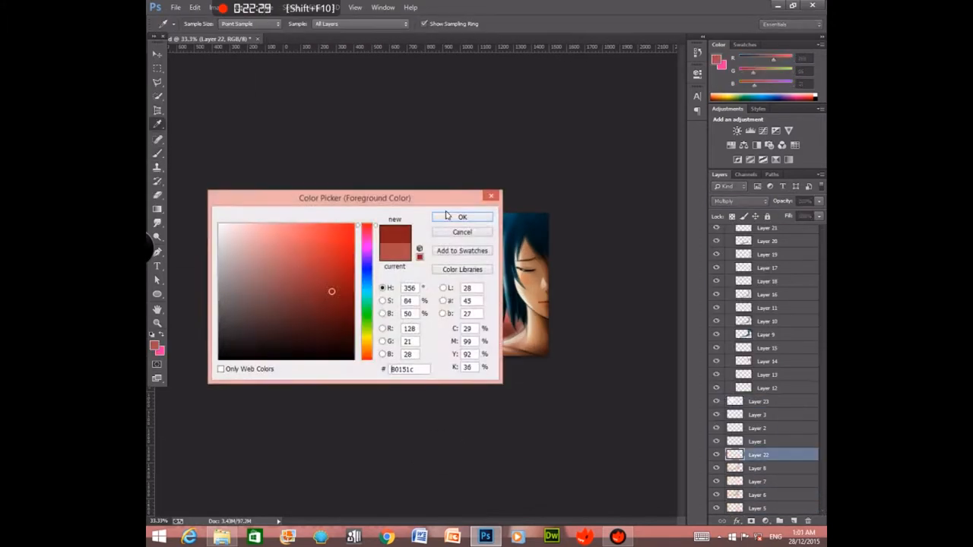
click(462, 217)
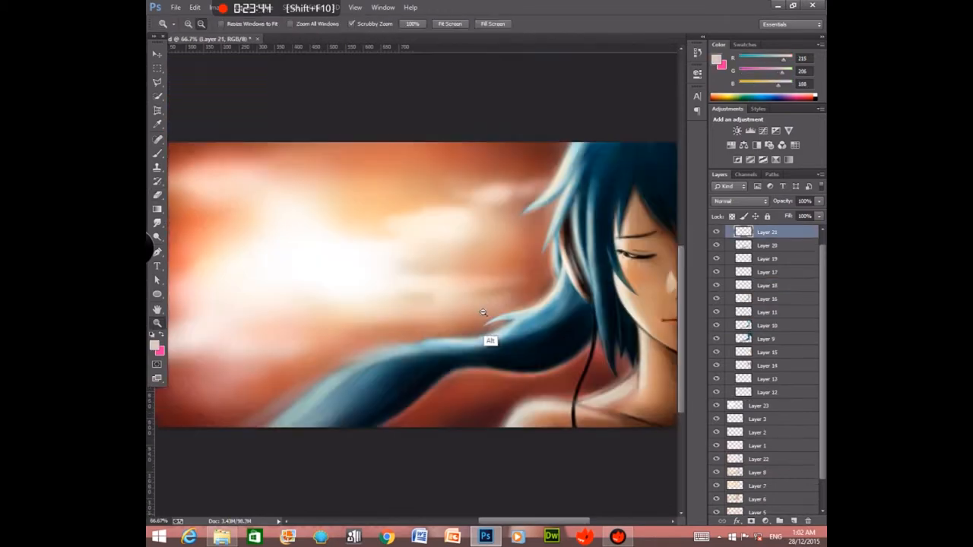
click(158, 349)
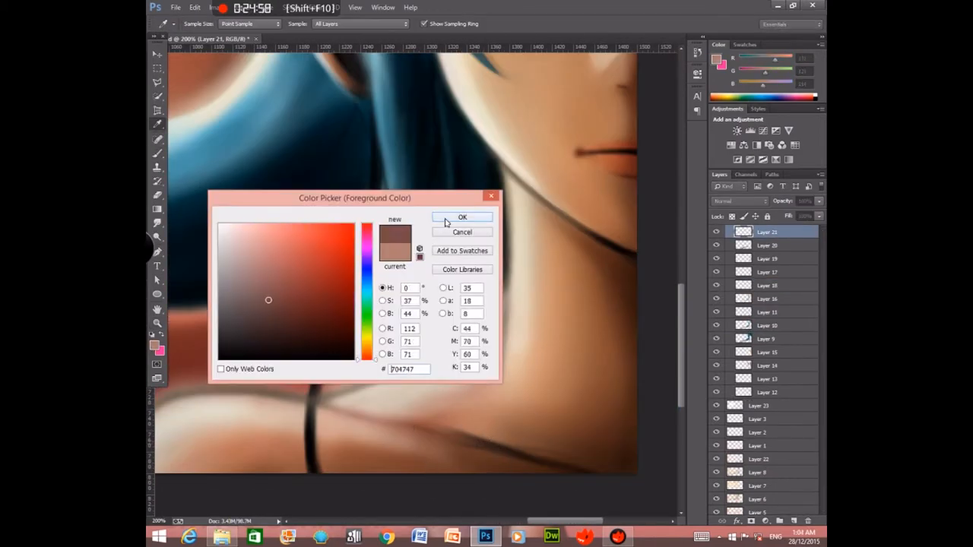
click(462, 217)
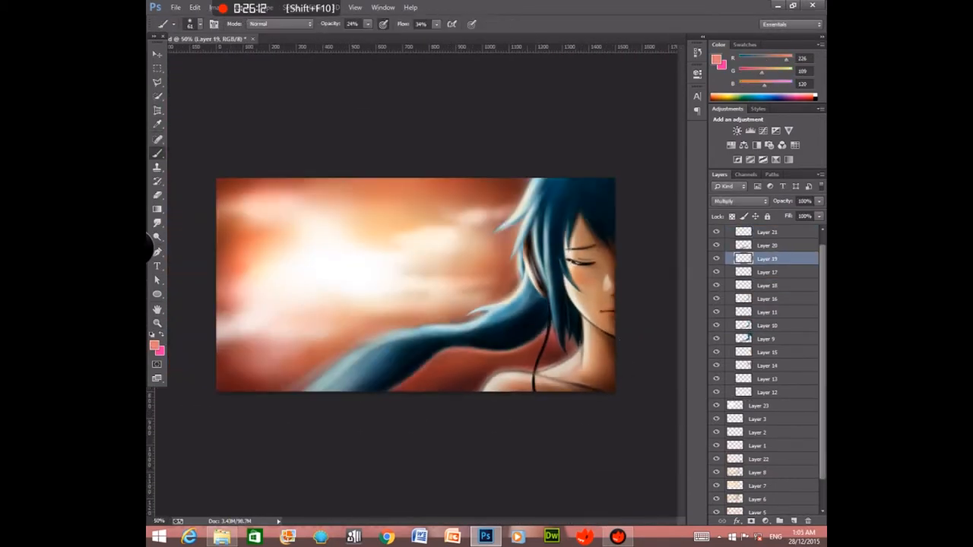